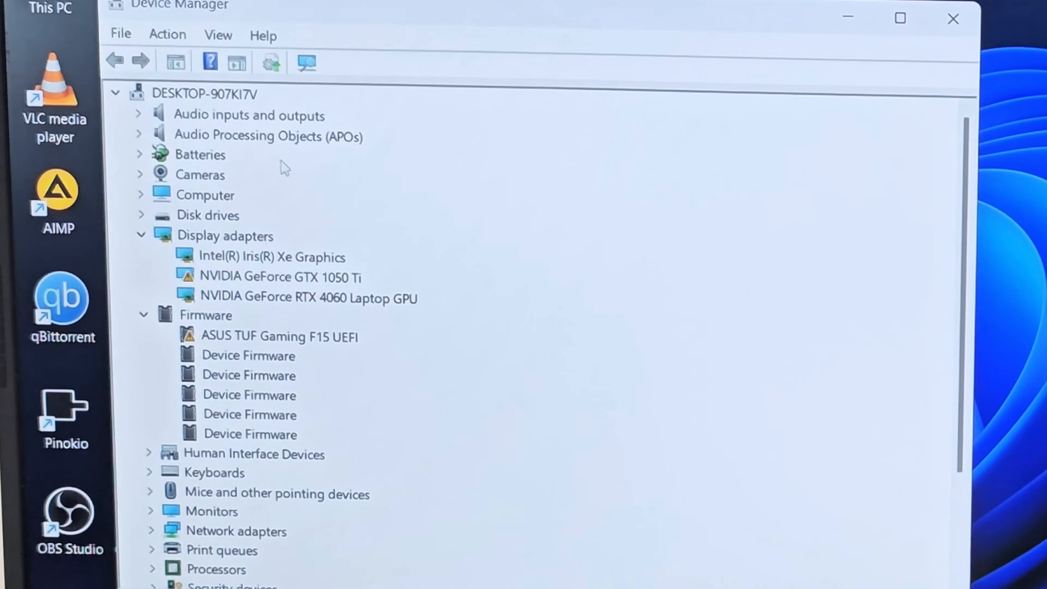
# Step: Disable the NVIDIA GeForce RTX 4060 Laptop GPU from its Driver properties and confirm
pyautogui.click(306, 300)
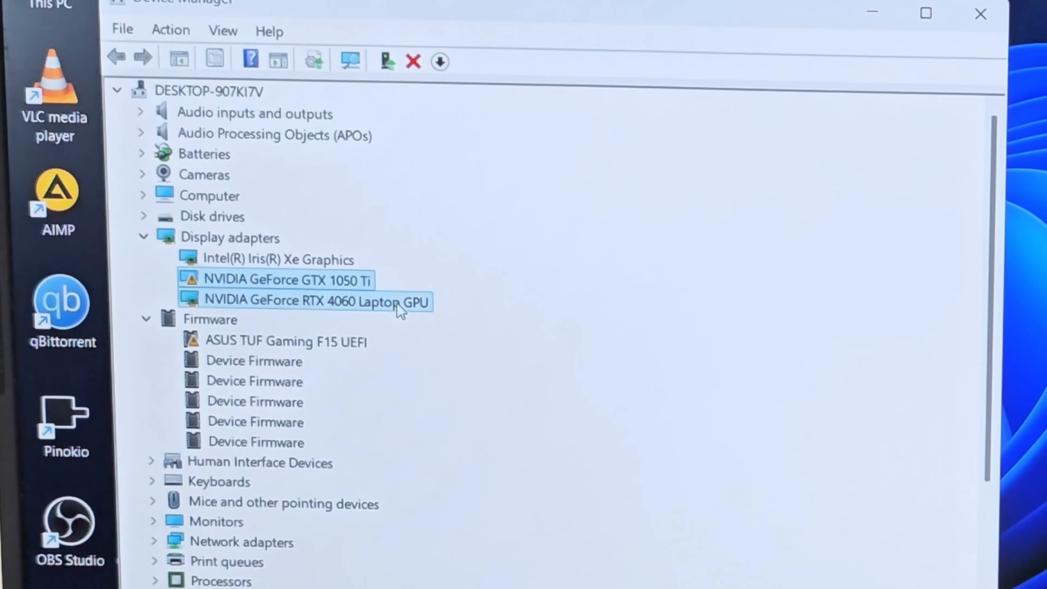
pyautogui.doubleClick(304, 301)
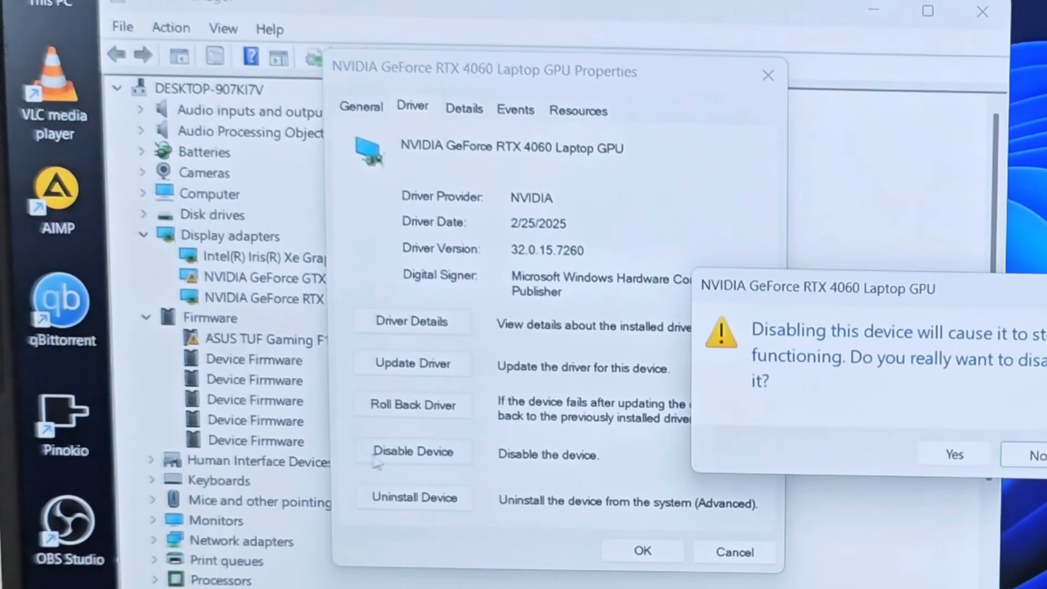
pyautogui.click(1036, 455)
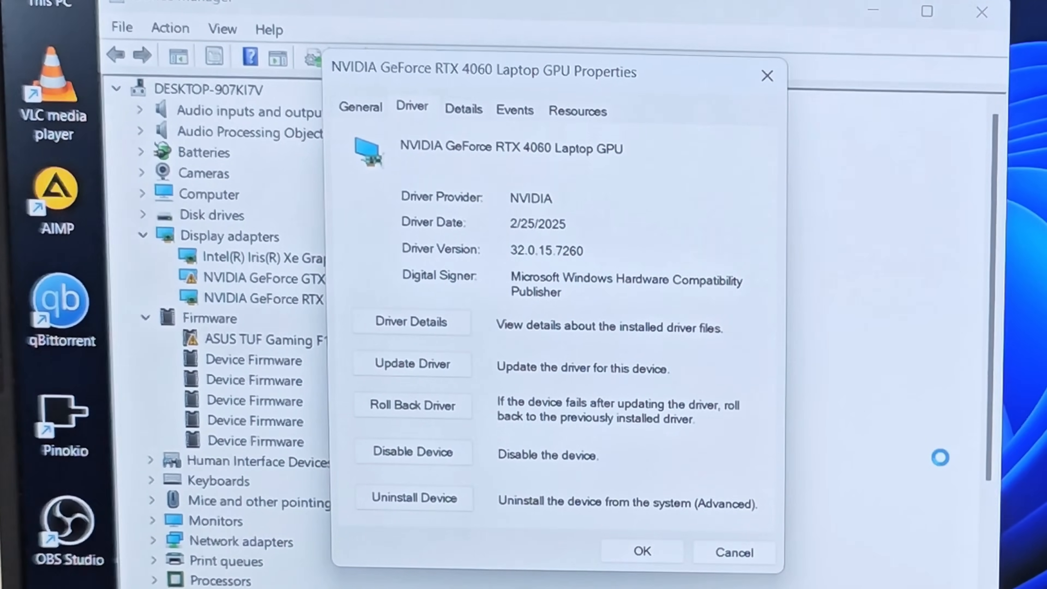
pyautogui.click(412, 452)
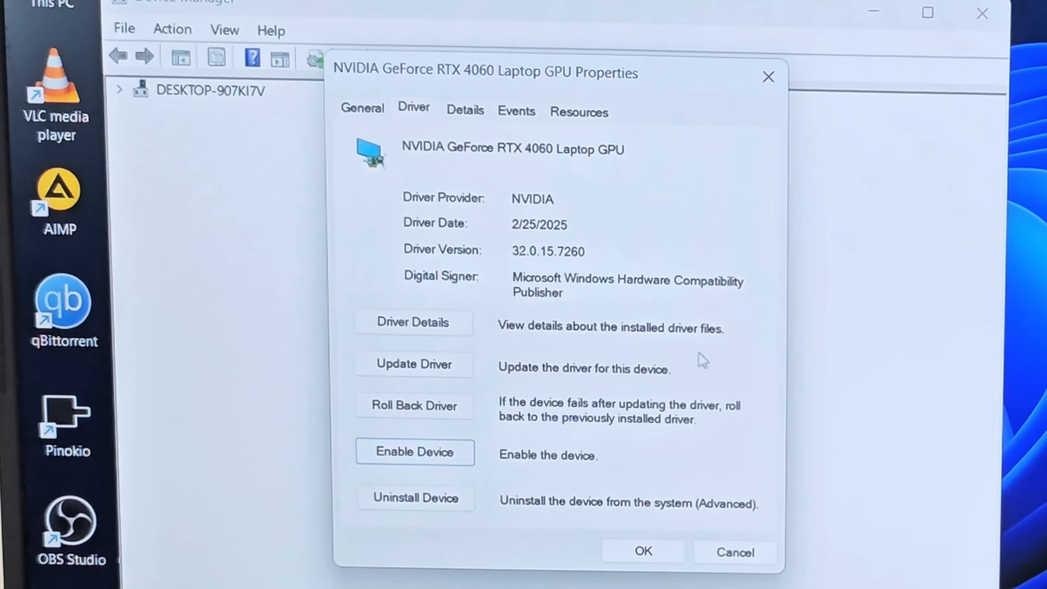
pyautogui.click(120, 89)
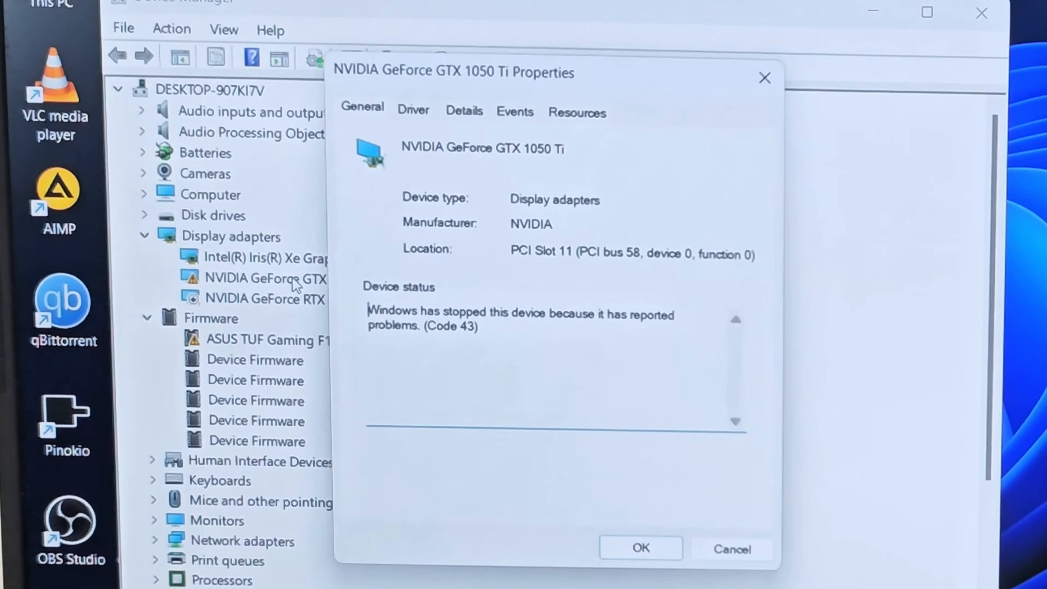
# Step: Bring up the GTX 1050 Ti's properties, which still report Code 43
pyautogui.doubleClick(453, 327)
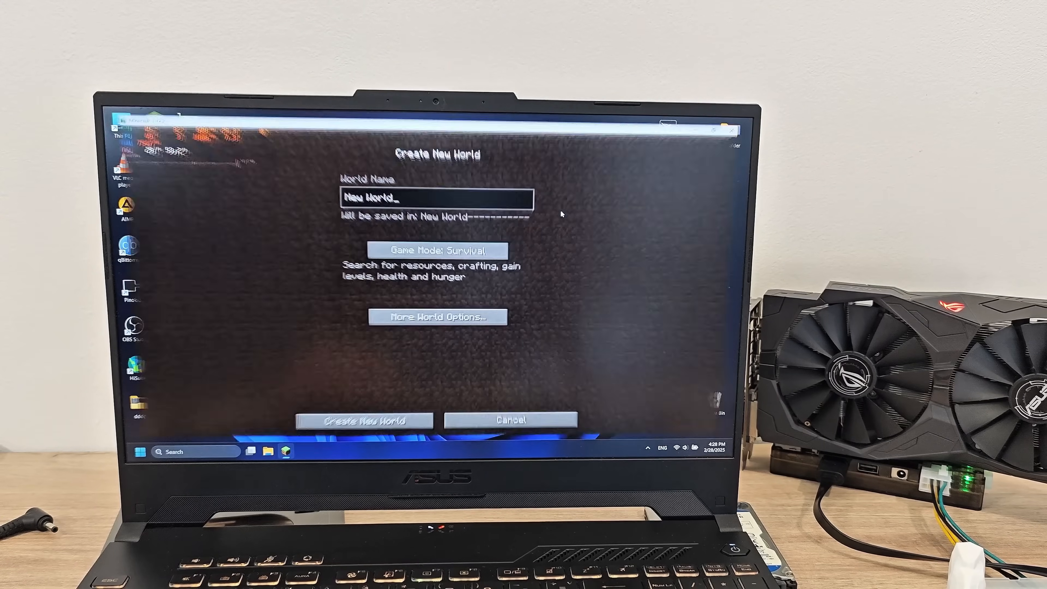
# Step: Create a new world, verify maxed video settings, and show the F3 debug overlay naming the GTX 1050 Ti
pyautogui.click(439, 250)
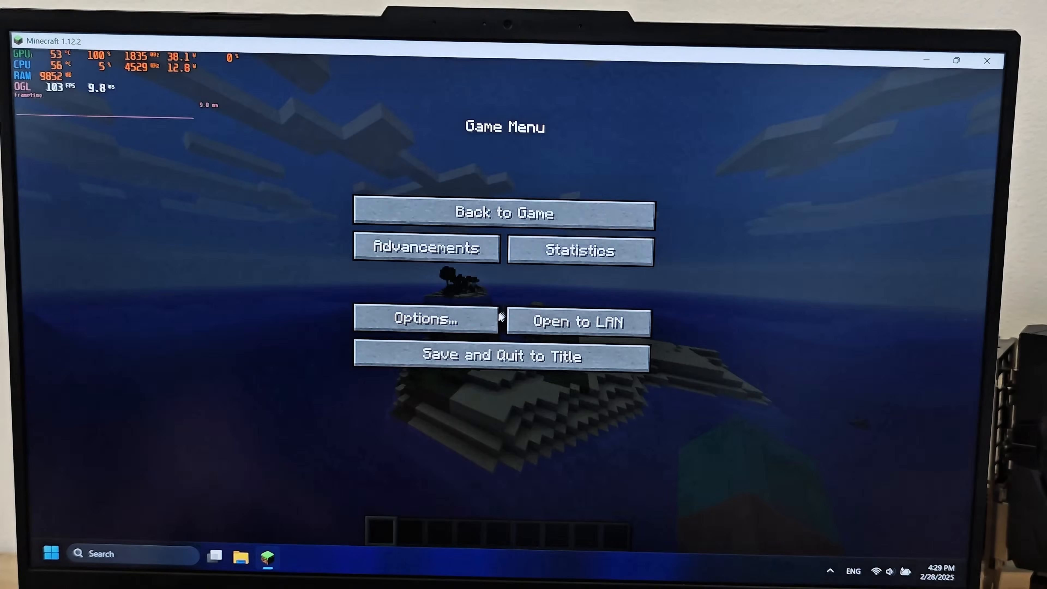
pyautogui.click(425, 318)
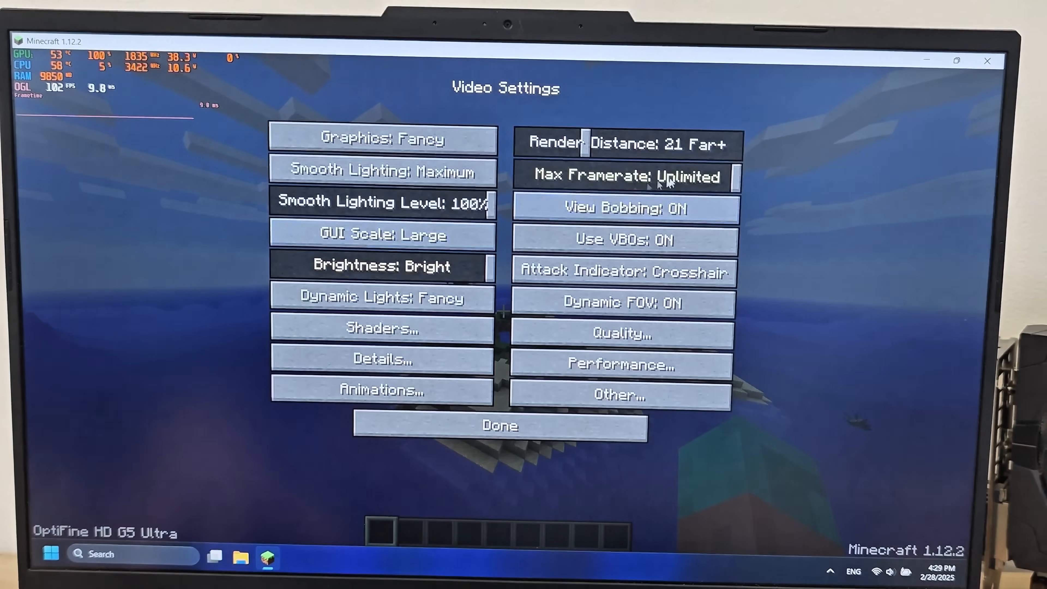
pyautogui.click(499, 425)
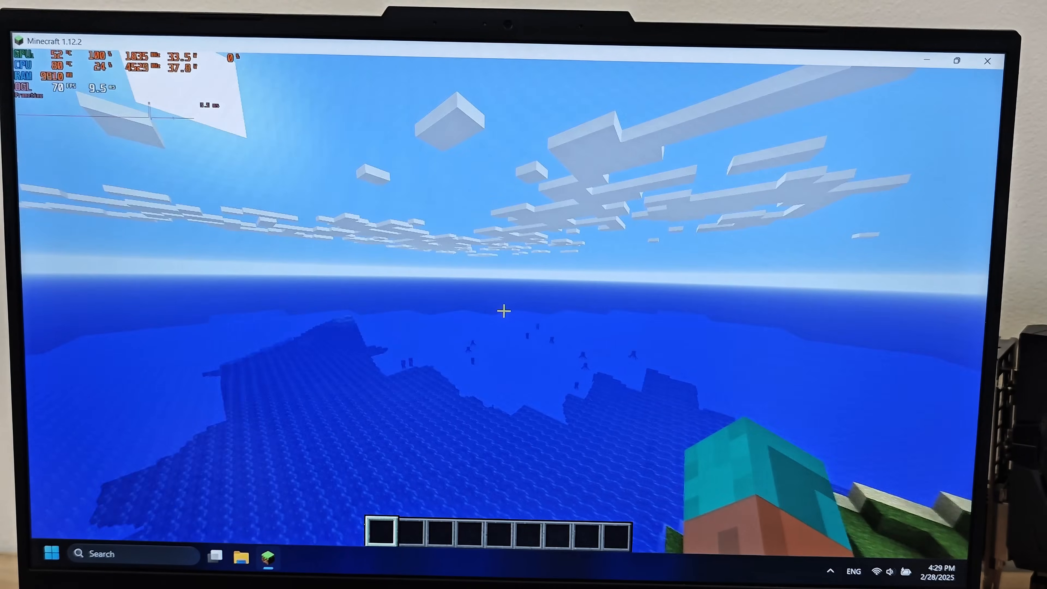
pyautogui.press('F3')
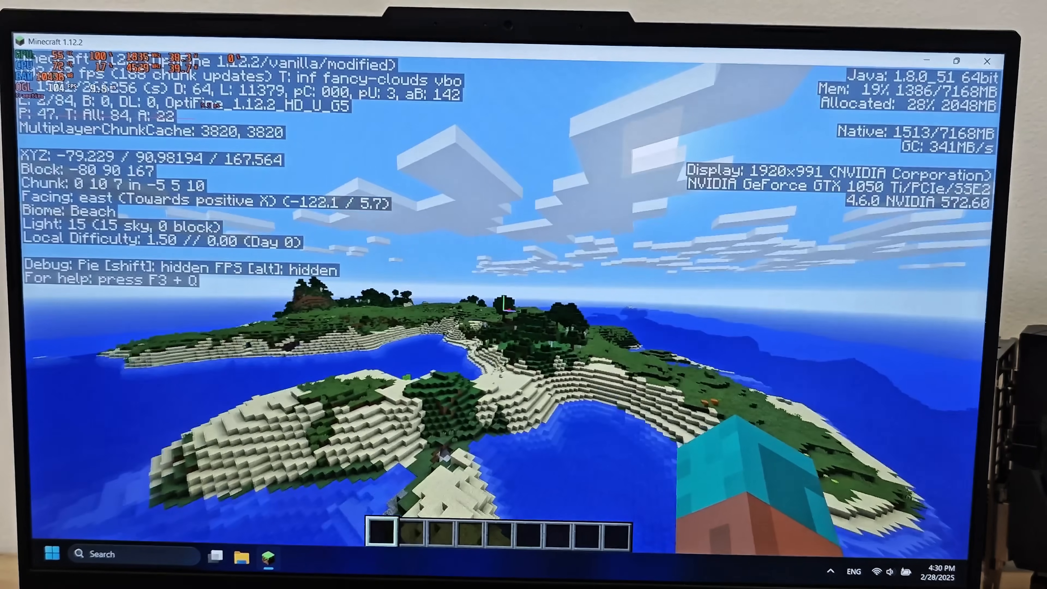